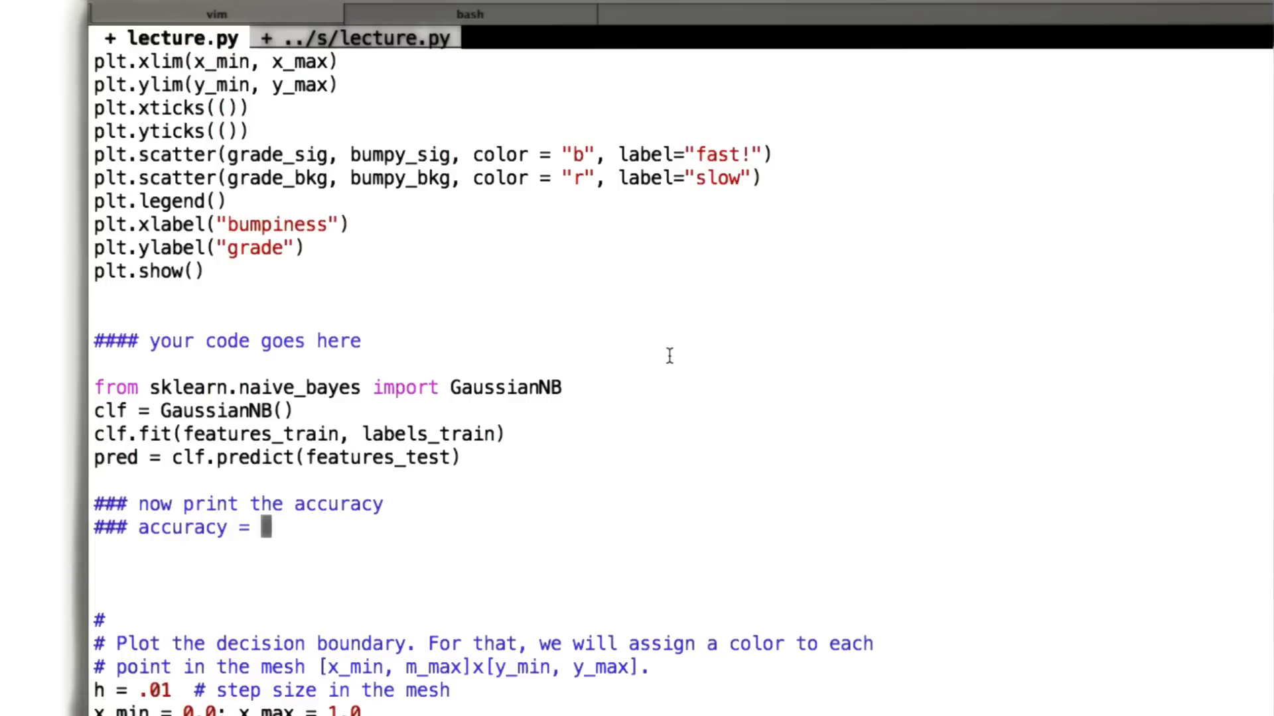
type("no. of points classified correctly /")
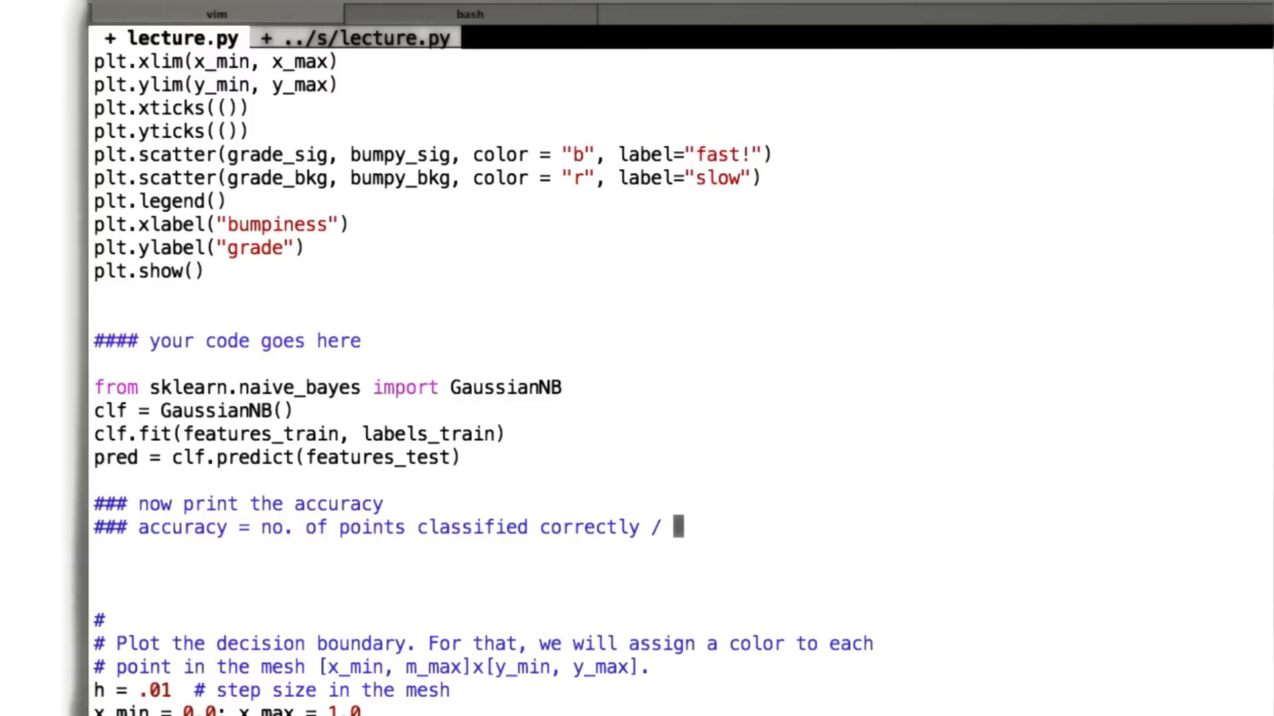
type("all points (in test set)")
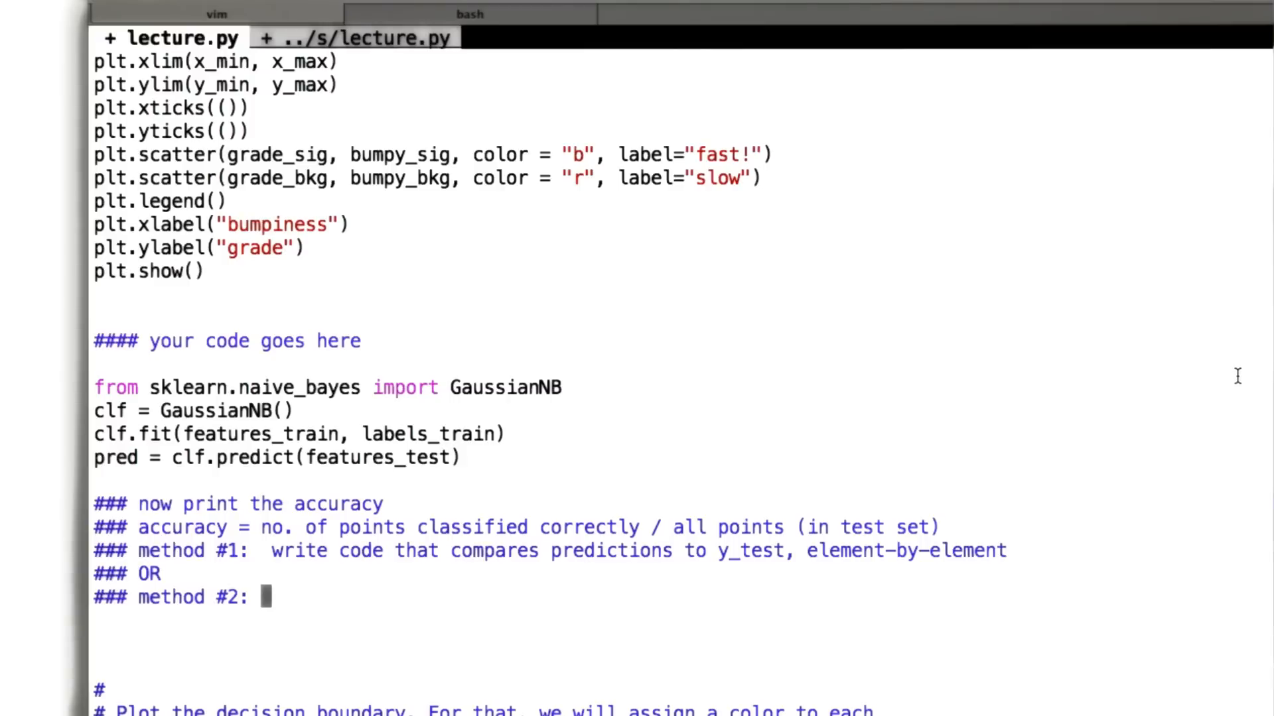
type("google \"sklearn accuracy\" and go from there")
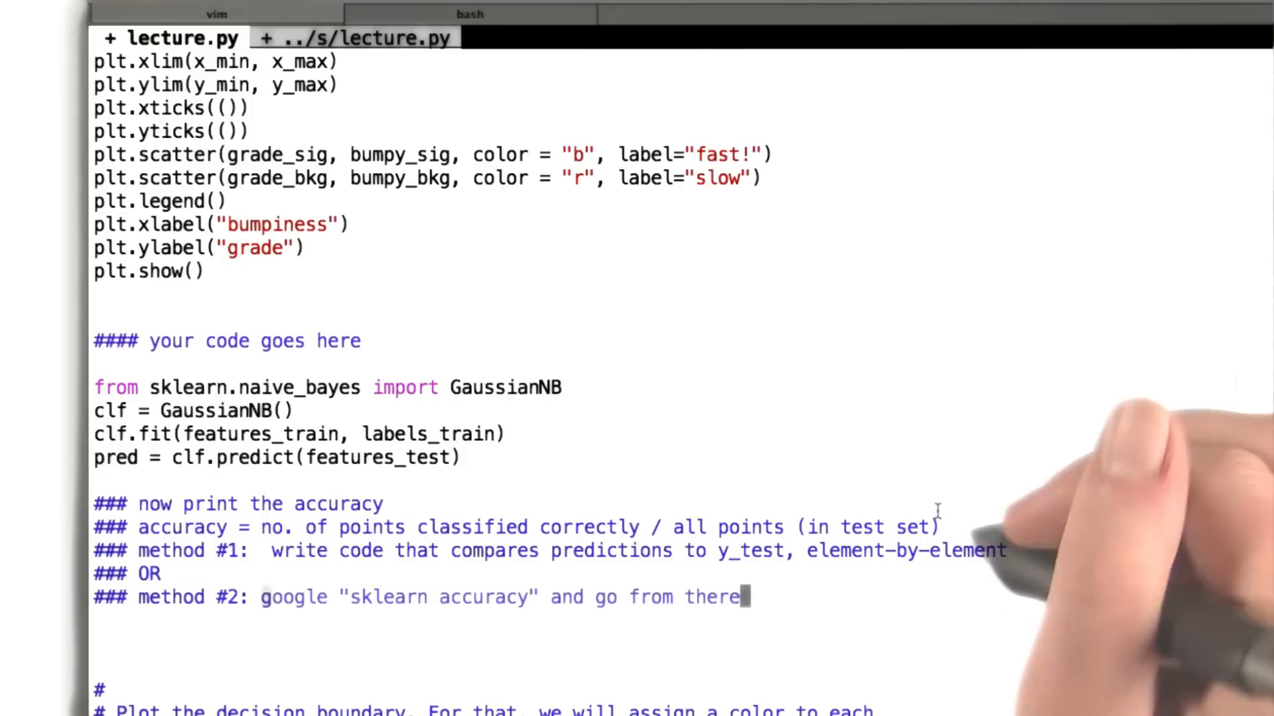